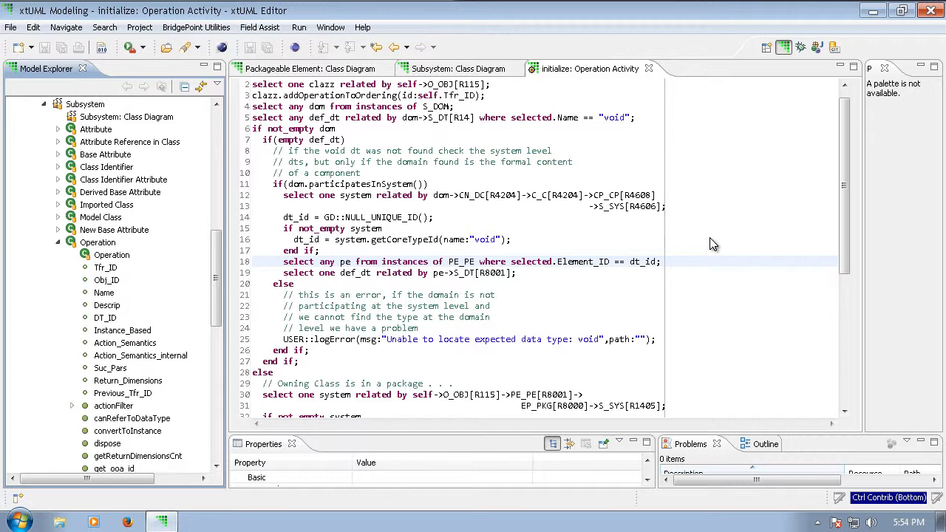
pyautogui.moveTo(706, 278)
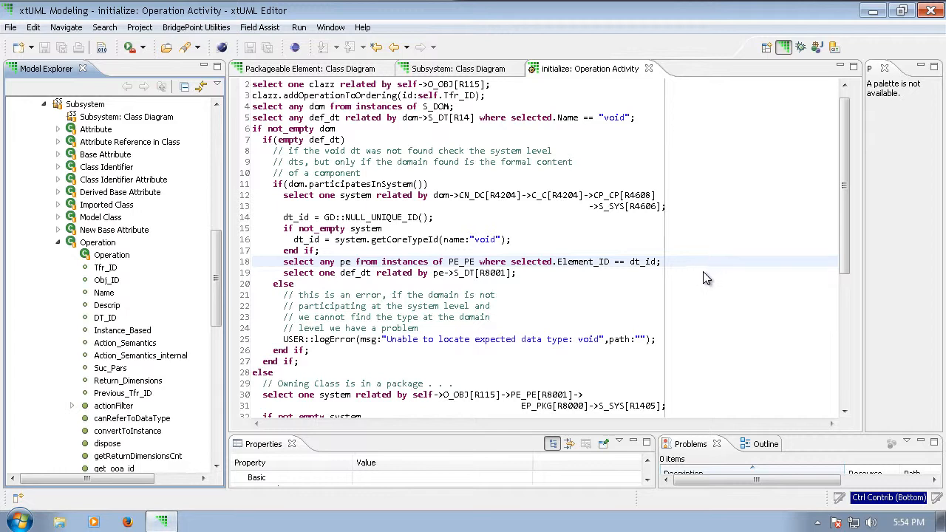
pyautogui.moveTo(585, 284)
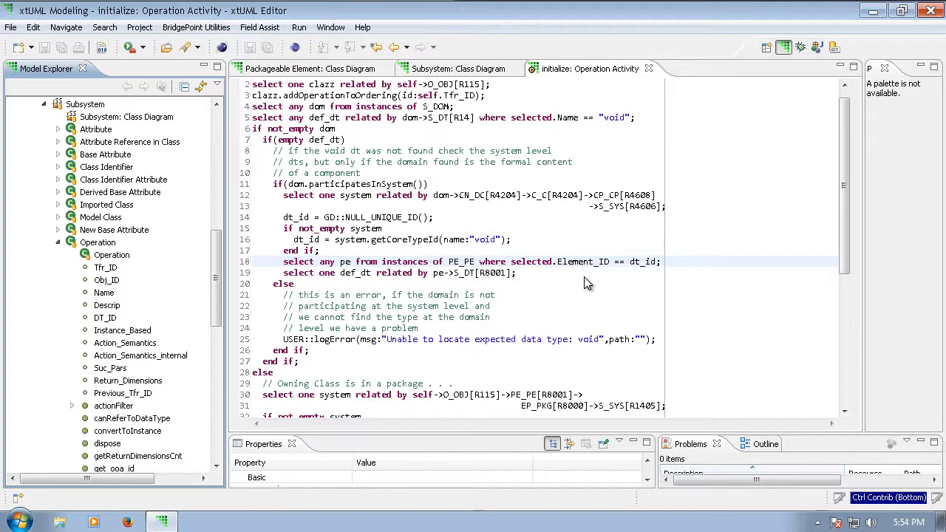
pyautogui.moveTo(292, 124)
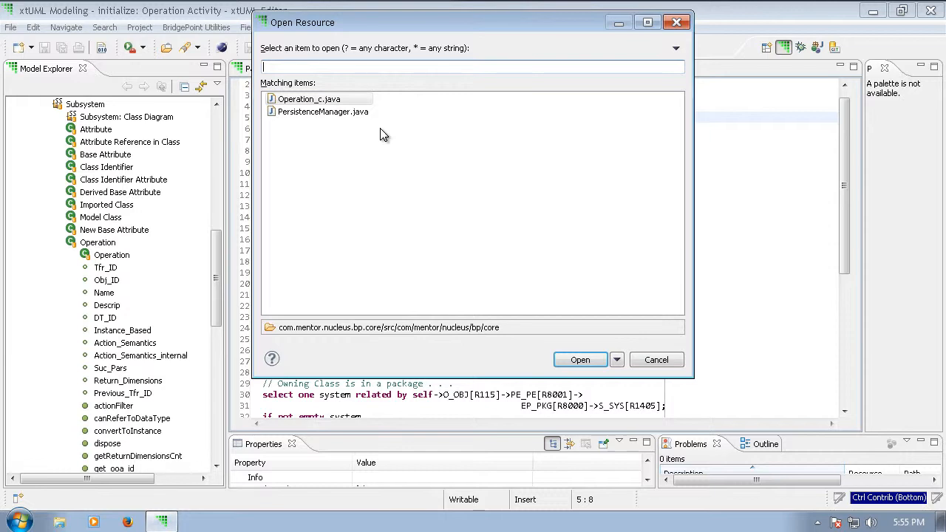
# - Filter Open Resource for 'Operation_c' and open Operation_c.java from the matches
pyautogui.write('Oper')
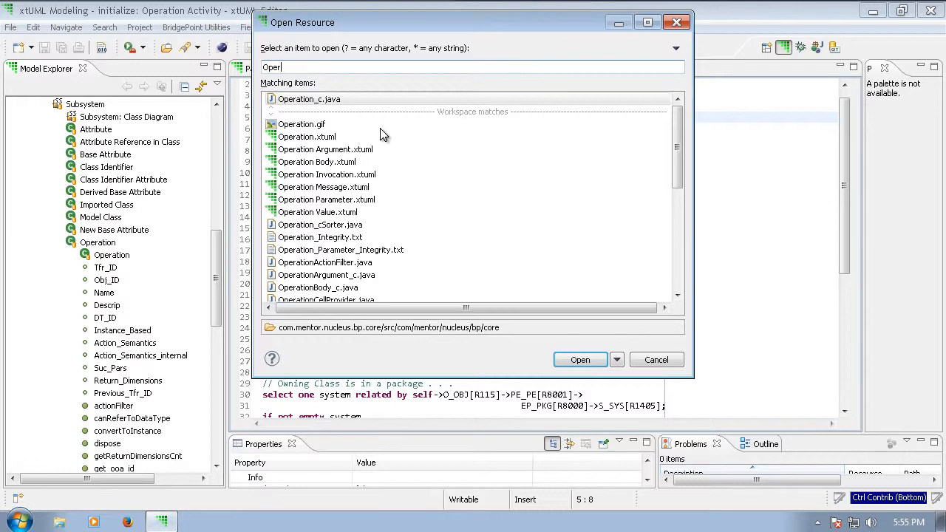
pyautogui.write('ation')
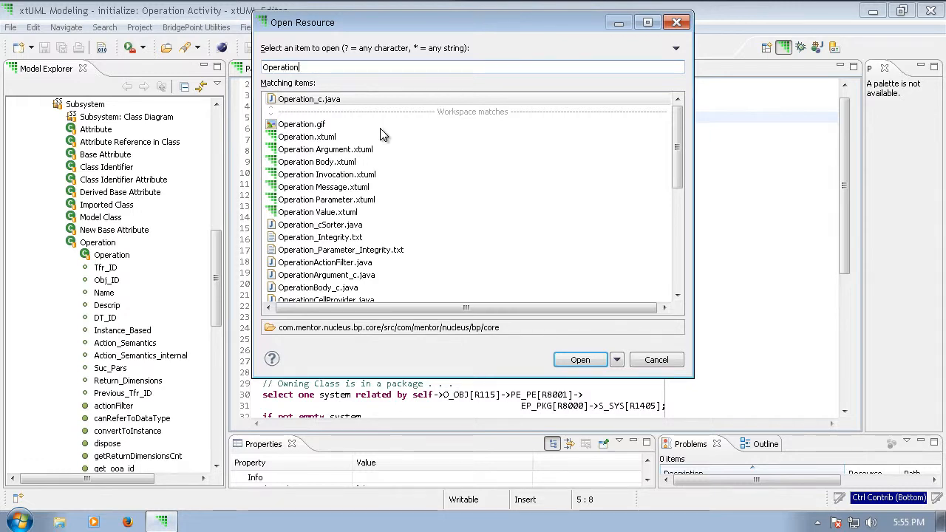
pyautogui.write('_')
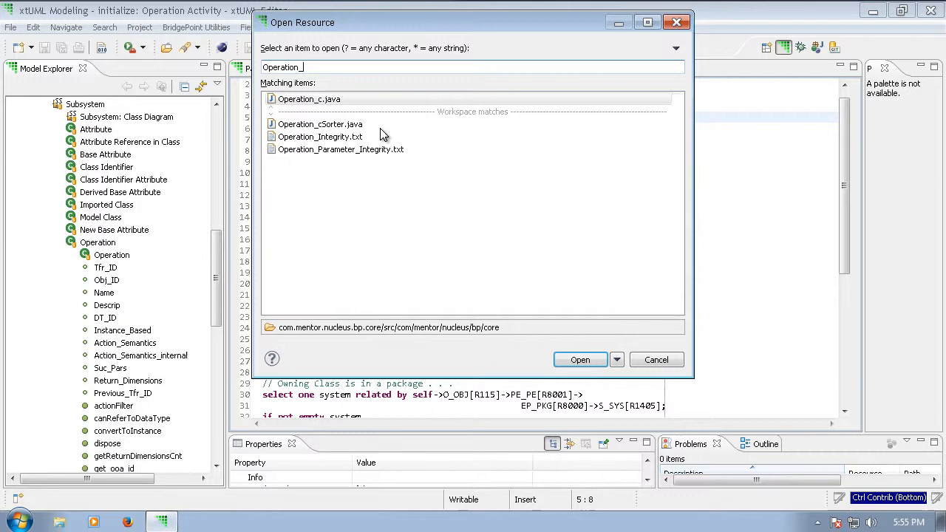
pyautogui.write('c')
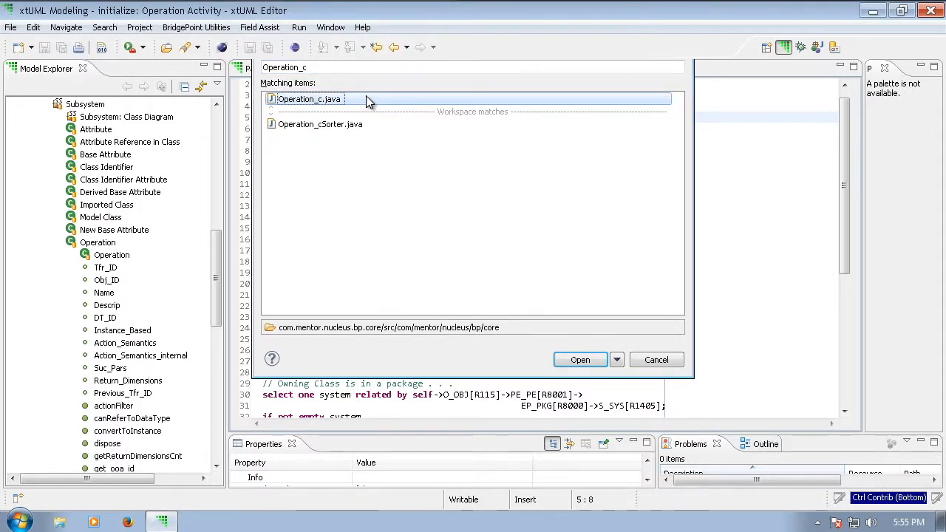
pyautogui.click(579, 359)
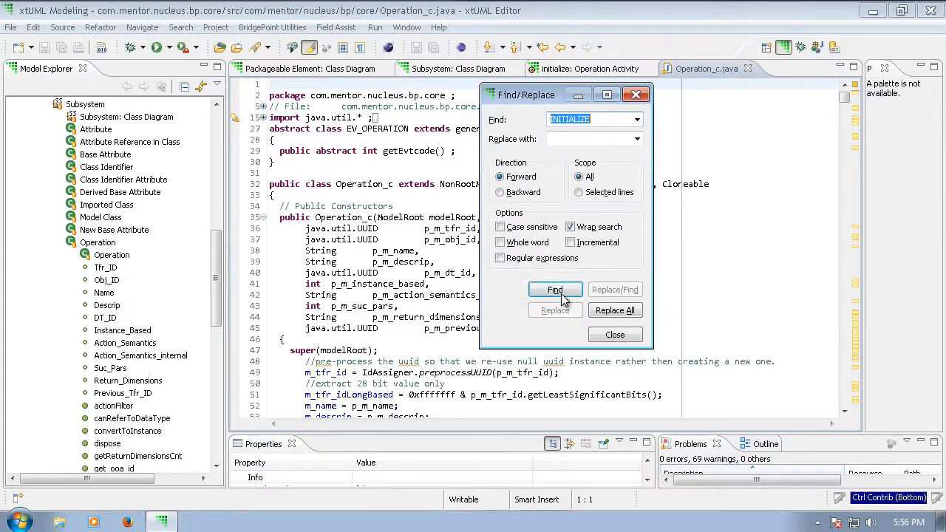
# - Find successive INITIALIZE occurrences until reaching the public void Initialize() definition
pyautogui.click(556, 288)
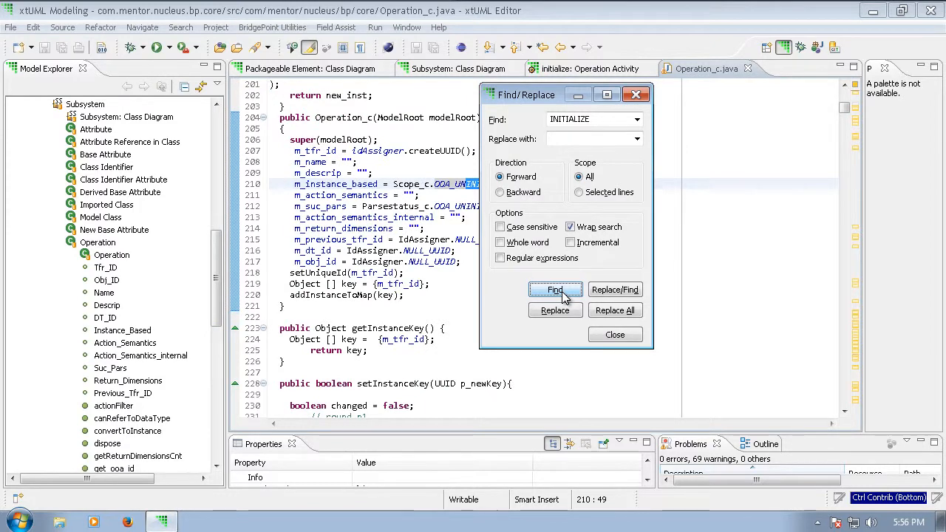
pyautogui.click(556, 290)
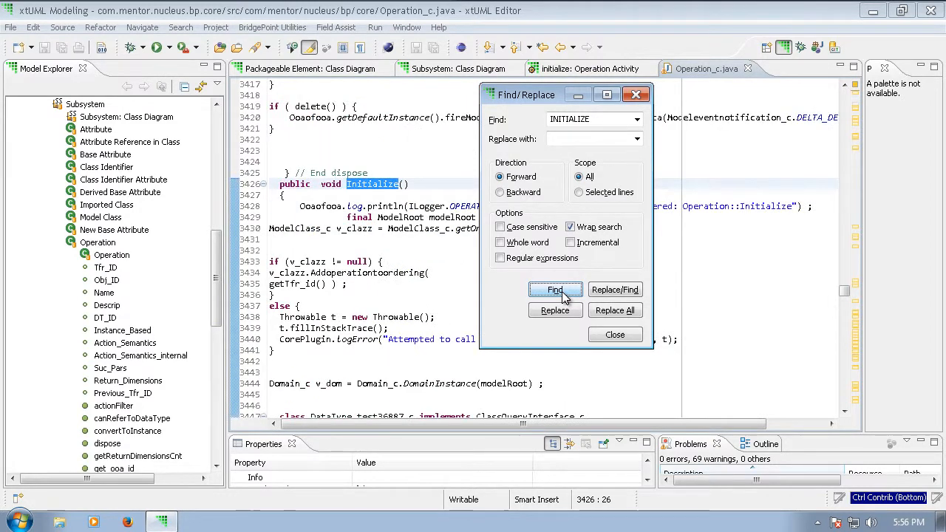
pyautogui.click(615, 334)
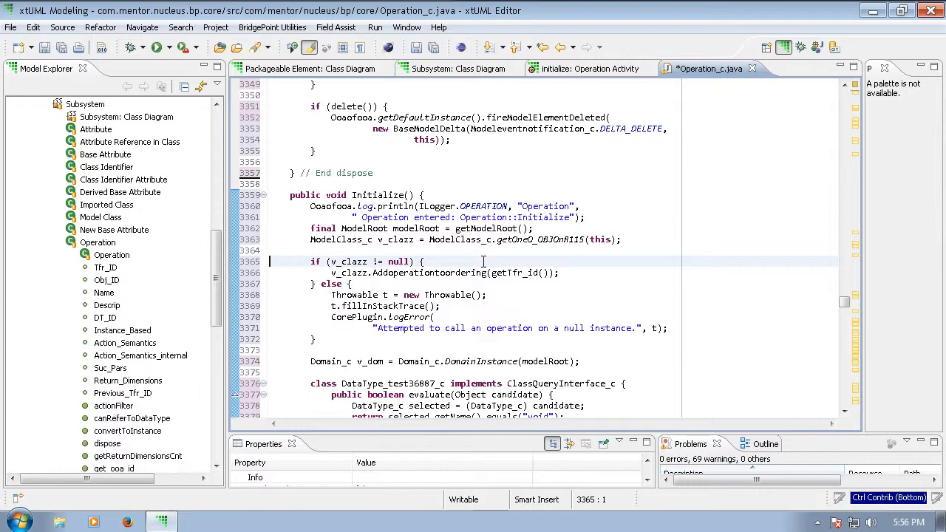
# - Select the DataType_test36887_c query class and its getOneS_DTOnR14 void data type lookup inside Initialize()
pyautogui.scroll(-3)
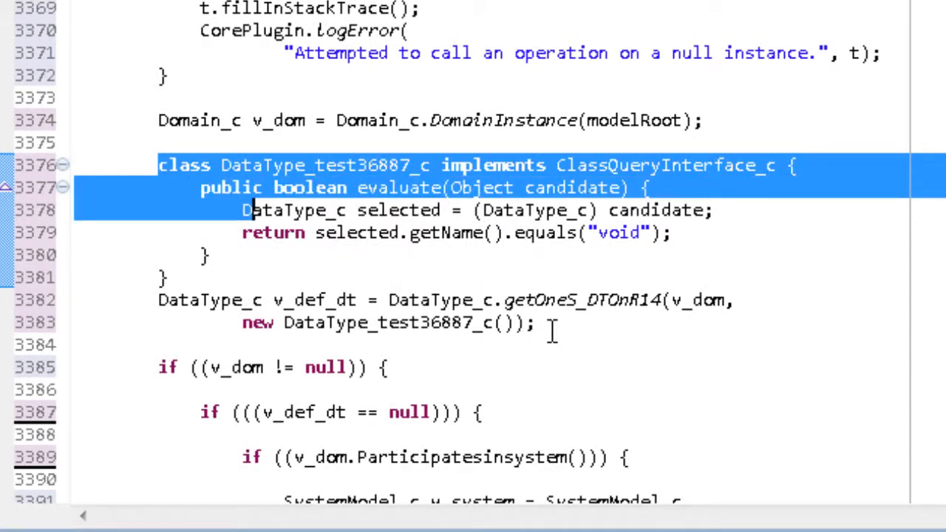
pyautogui.click(535, 322)
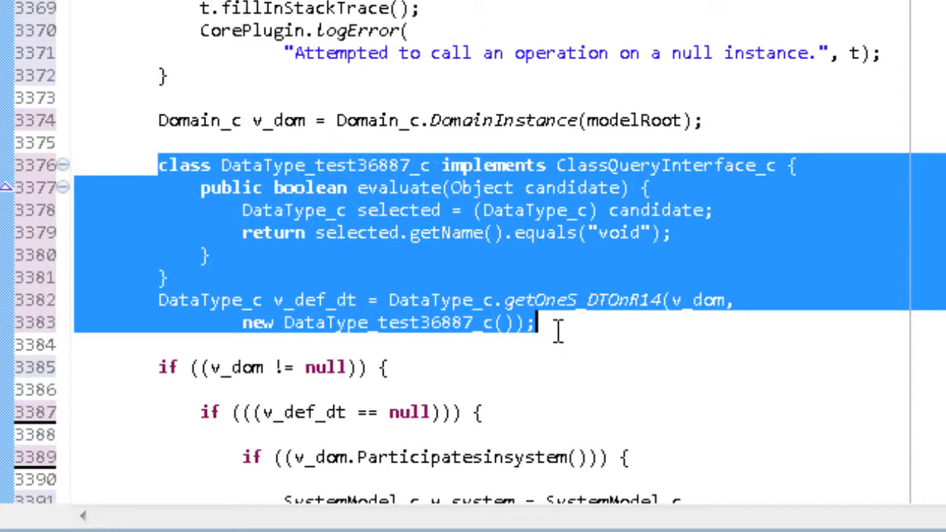
pyautogui.click(539, 322)
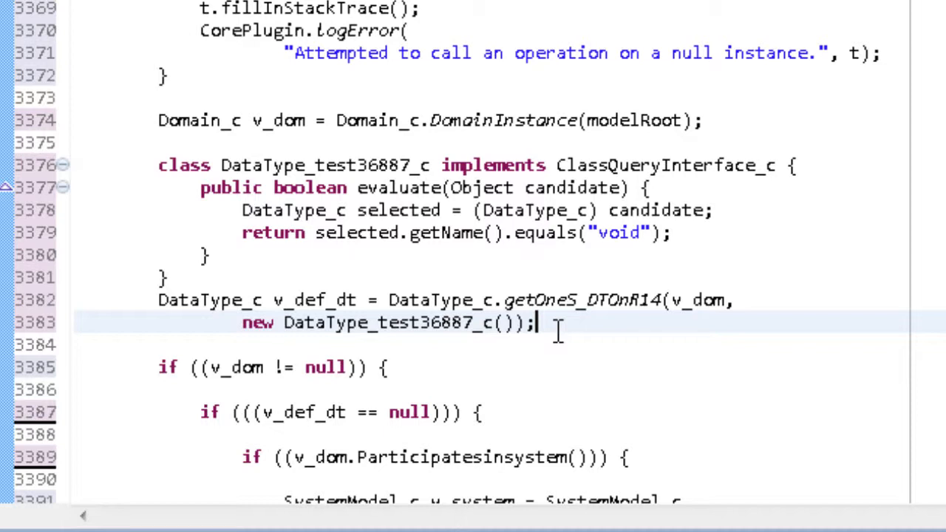
pyautogui.moveTo(584, 313)
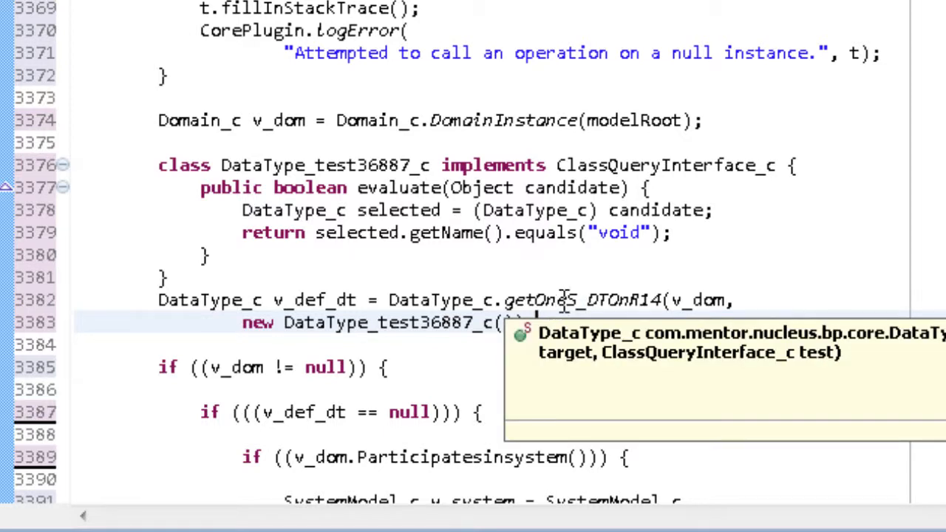
pyautogui.moveTo(653, 298)
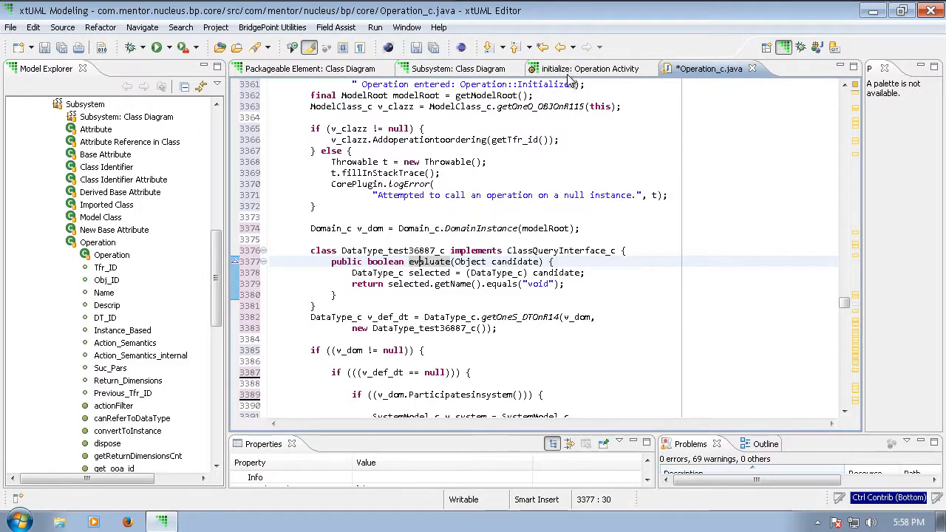
# - Switch to the initialize Operation Activity to view the OAL selecting the system via R115, R8001, R8000, R1405
pyautogui.click(588, 68)
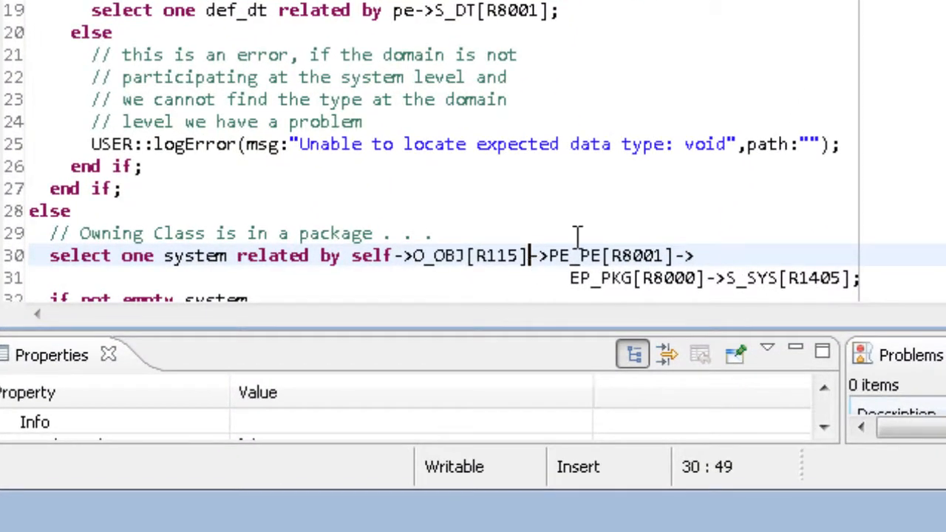
pyautogui.moveTo(594, 224)
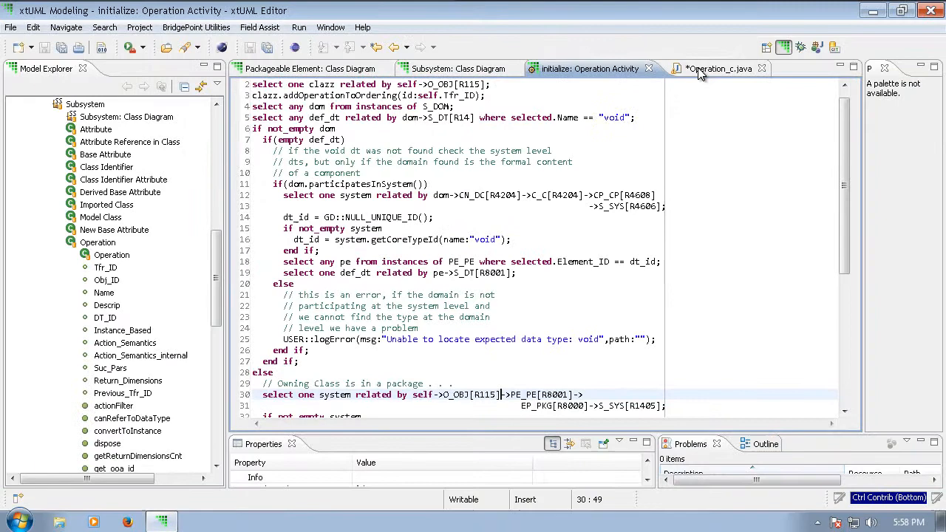
# - Return to Operation_c.java and scroll to the else branch's SystemModel_c.getOneS_SYSOnR1405 chain through R8000, R8001, R115
pyautogui.click(713, 68)
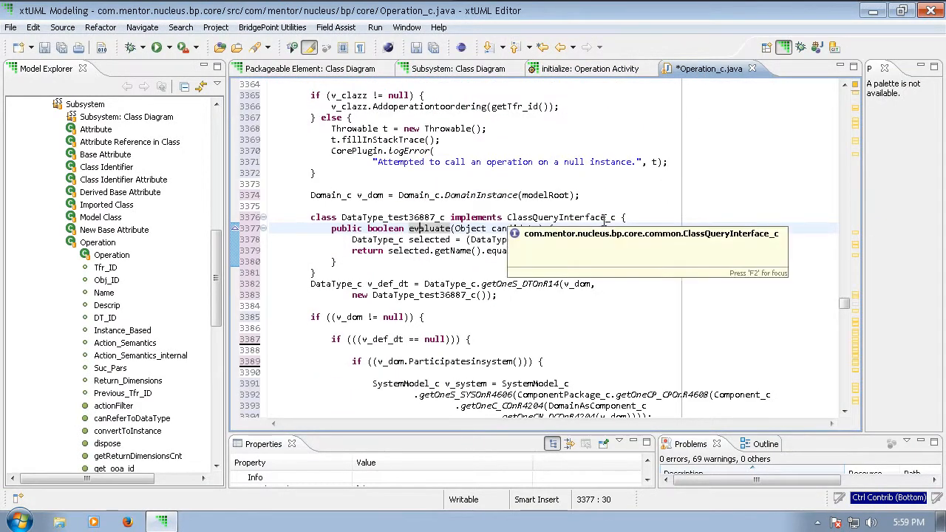
pyautogui.scroll(-3)
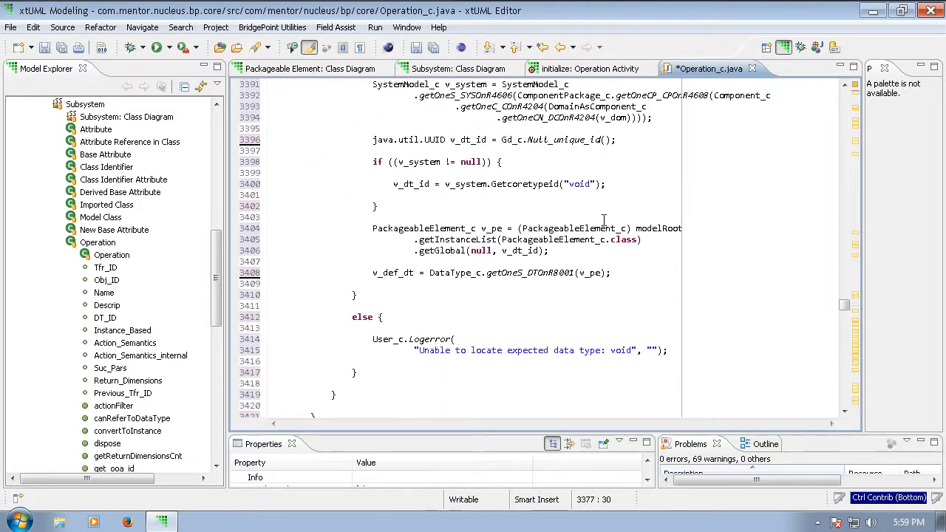
pyautogui.scroll(-3)
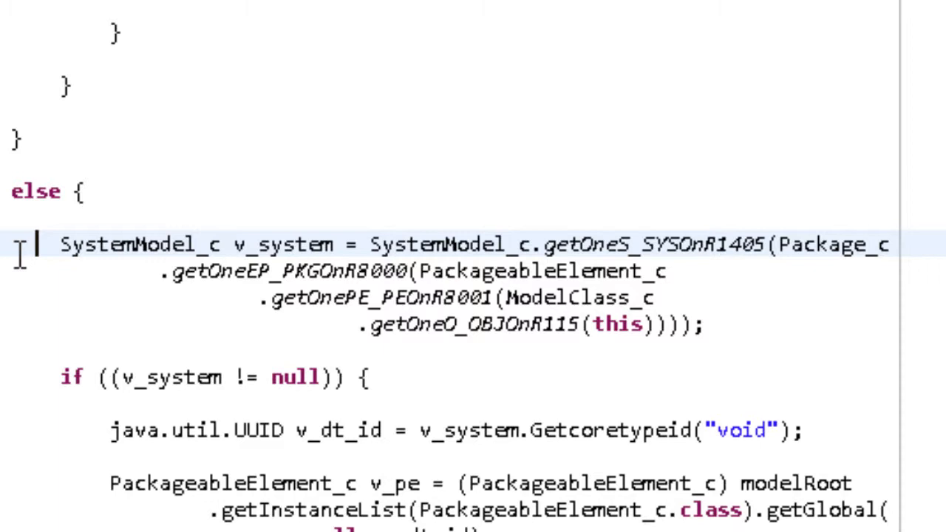
pyautogui.moveTo(480, 323)
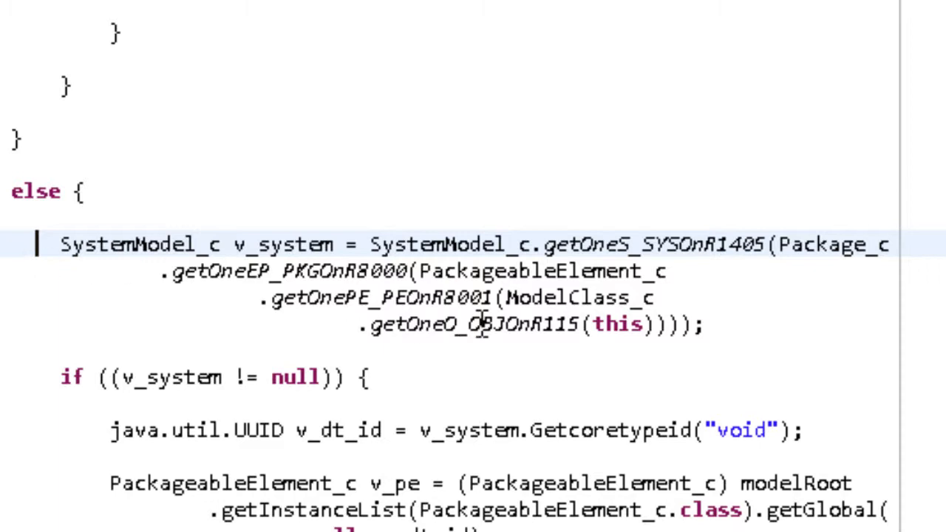
pyautogui.moveTo(651, 325)
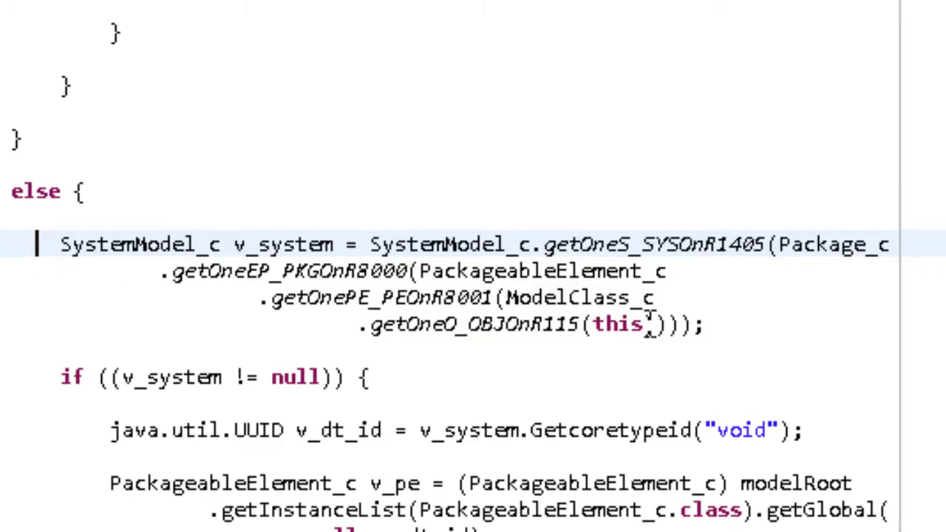